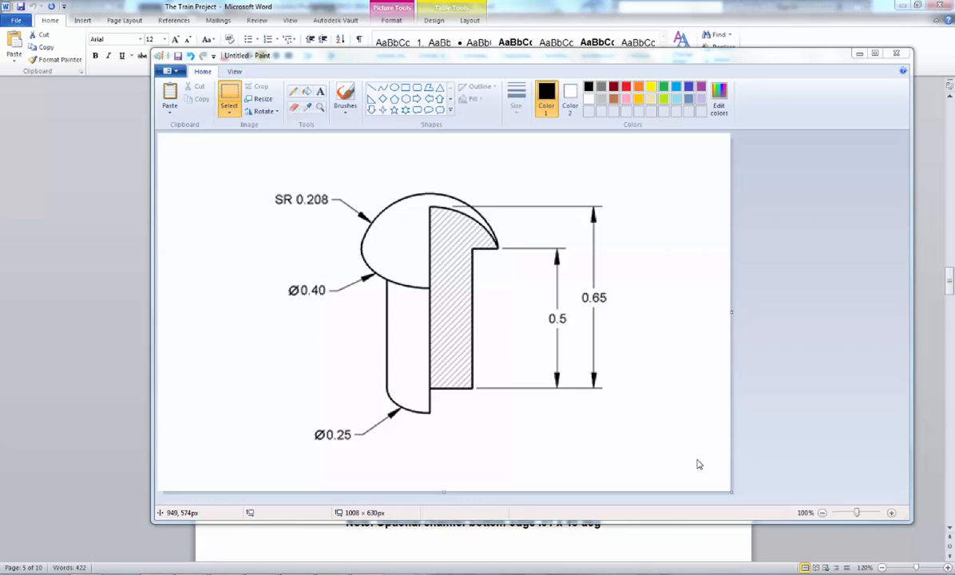
pyautogui.moveTo(421, 222)
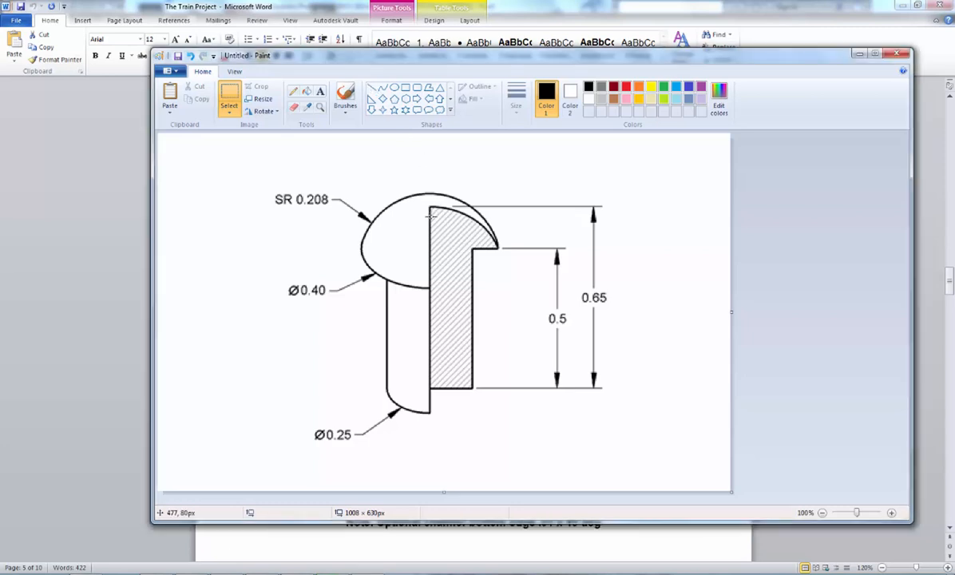
pyautogui.moveTo(455, 280)
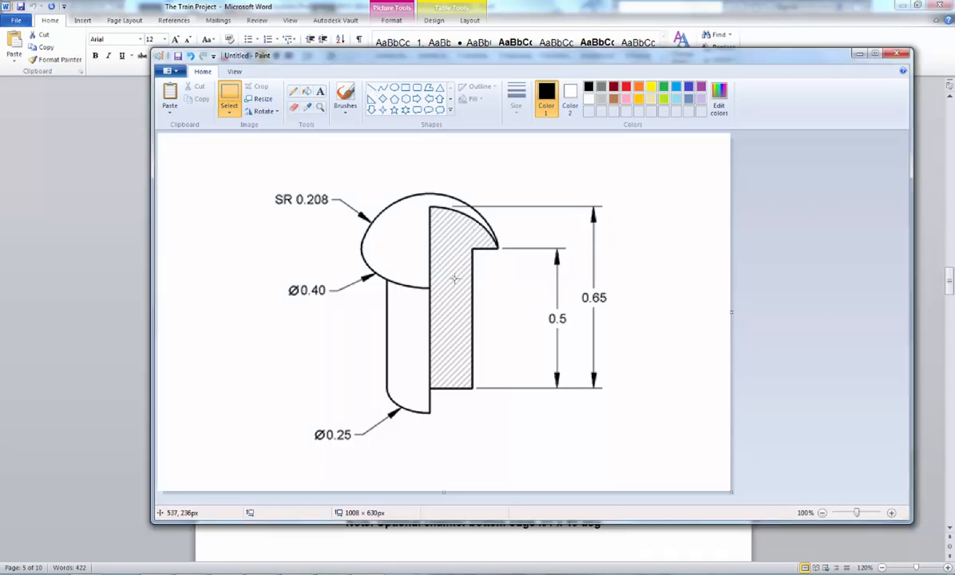
pyautogui.moveTo(447, 369)
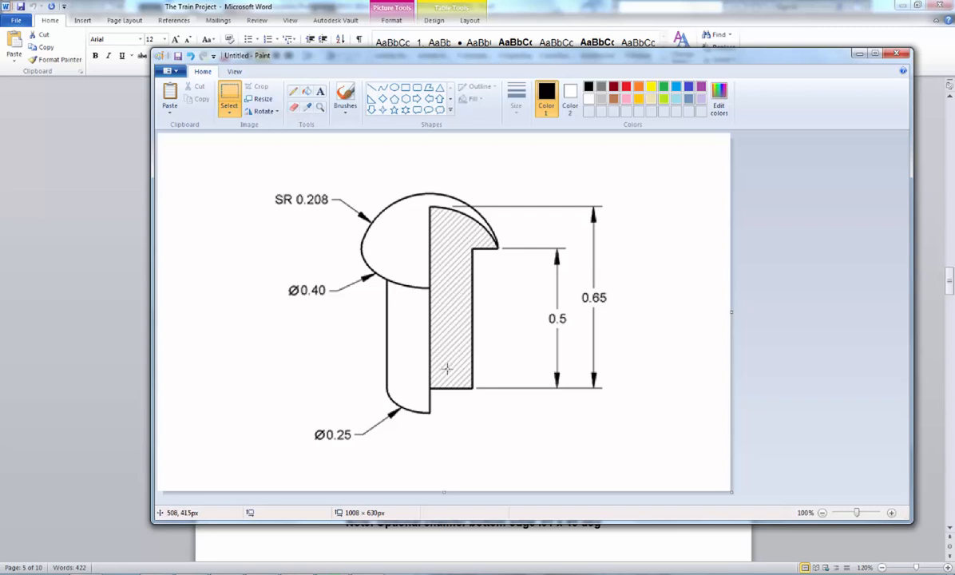
pyautogui.moveTo(288, 300)
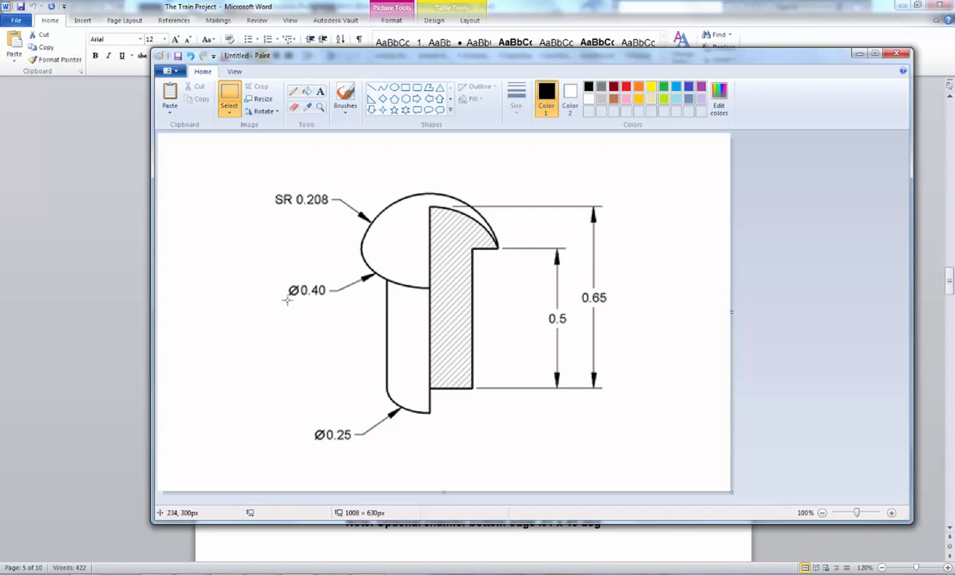
pyautogui.moveTo(294, 299)
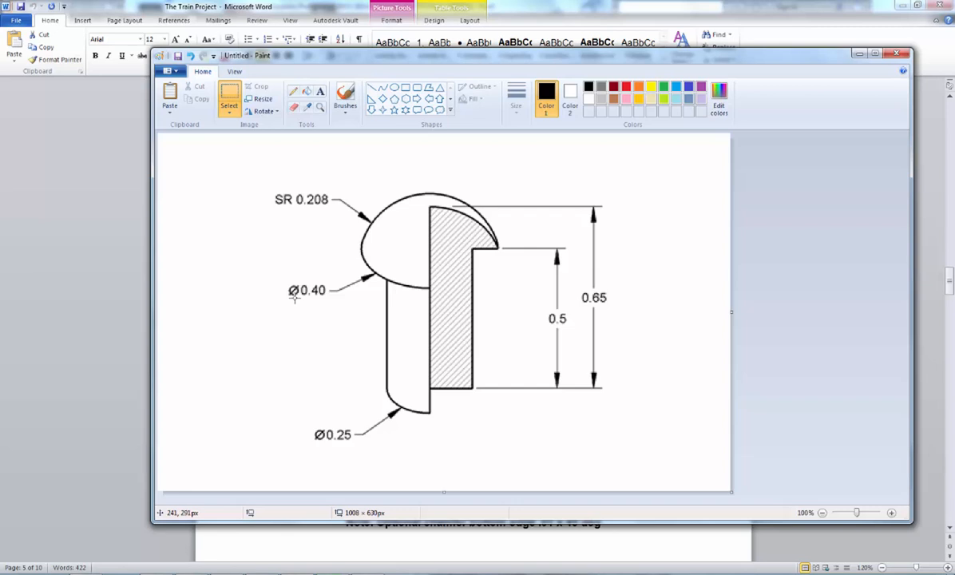
pyautogui.moveTo(304, 290)
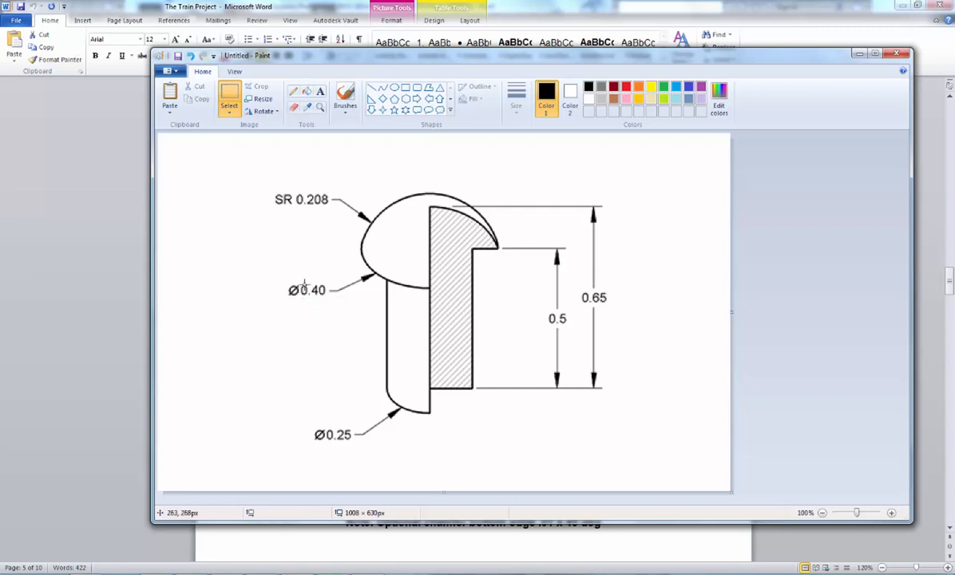
pyautogui.moveTo(549, 267)
pyautogui.write('Spherical Radius')
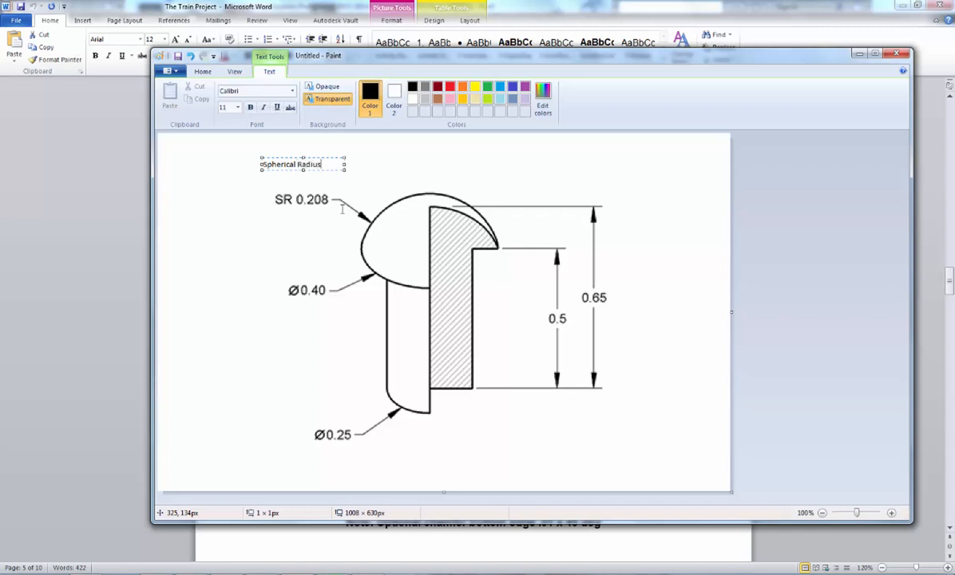
pyautogui.moveTo(425, 249)
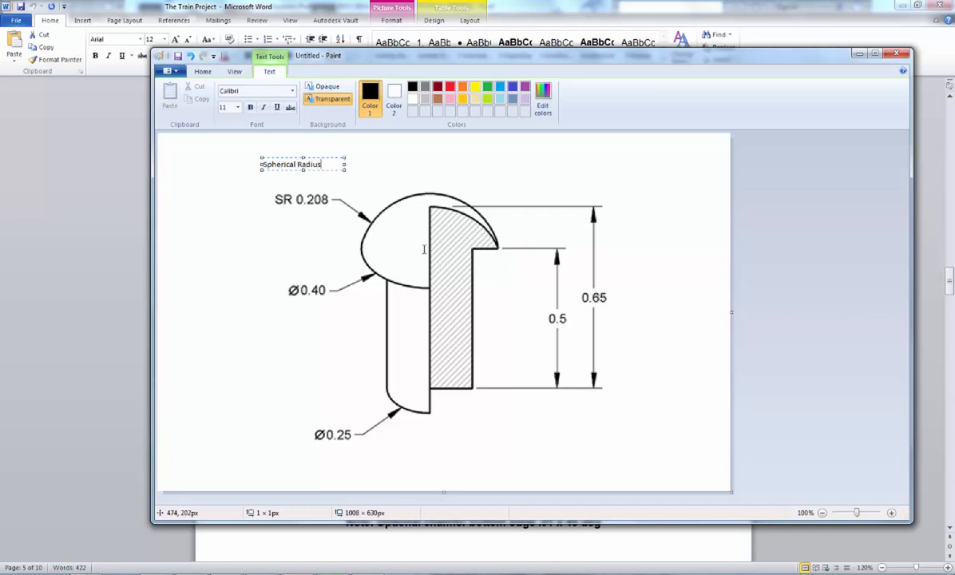
pyautogui.moveTo(425, 239)
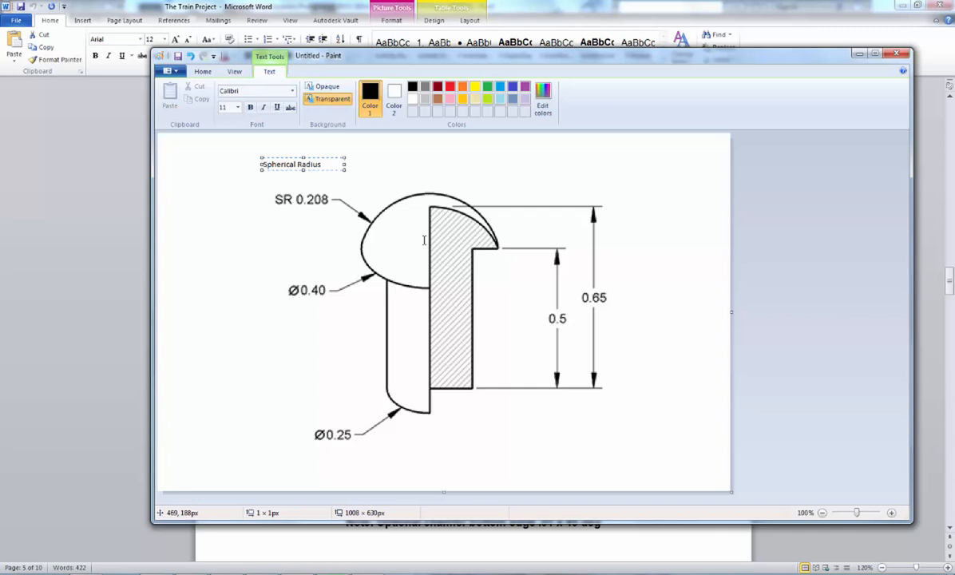
pyautogui.moveTo(405, 246)
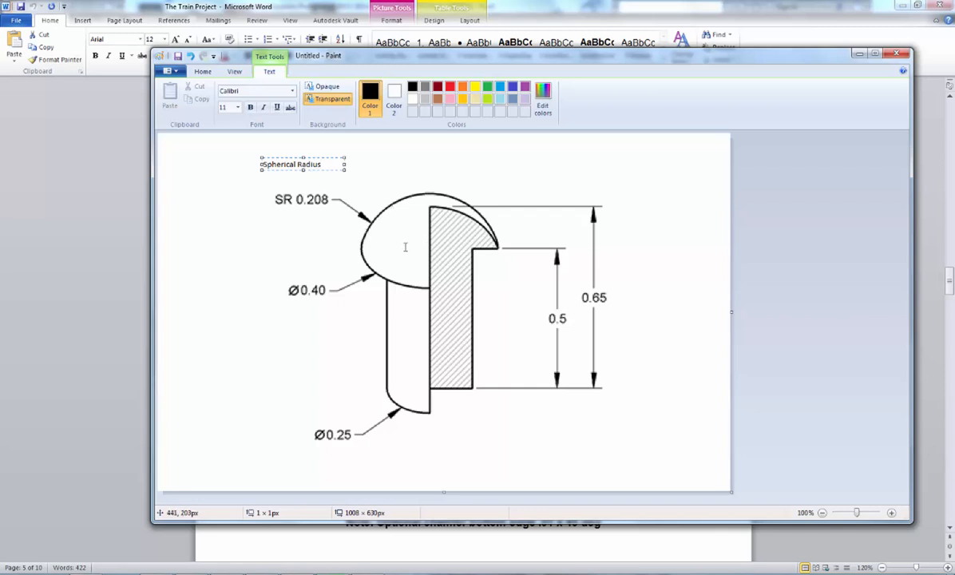
pyautogui.moveTo(361, 227)
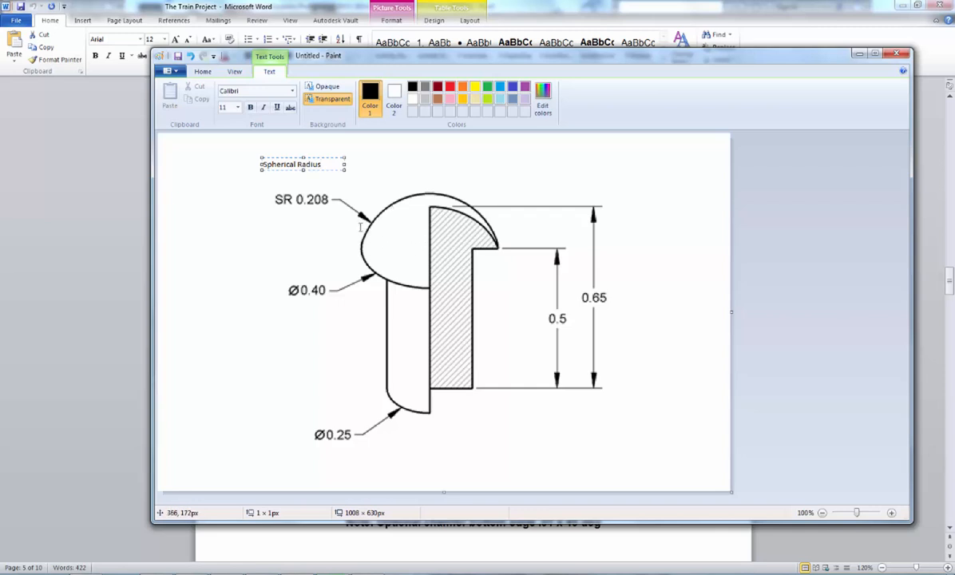
pyautogui.moveTo(389, 242)
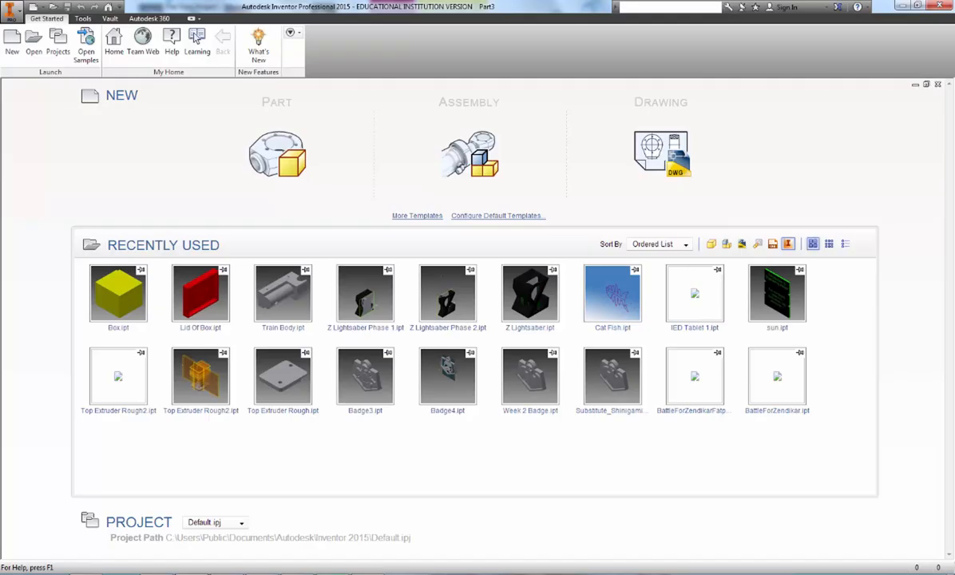
# Step: Create a new Standard.ipt part file in Inventor
pyautogui.click(13, 40)
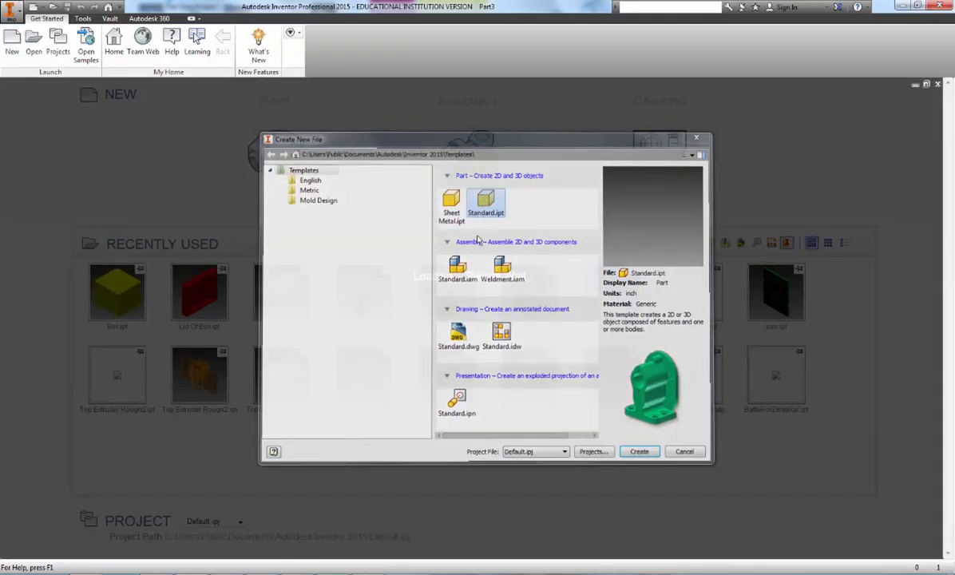
pyautogui.click(639, 450)
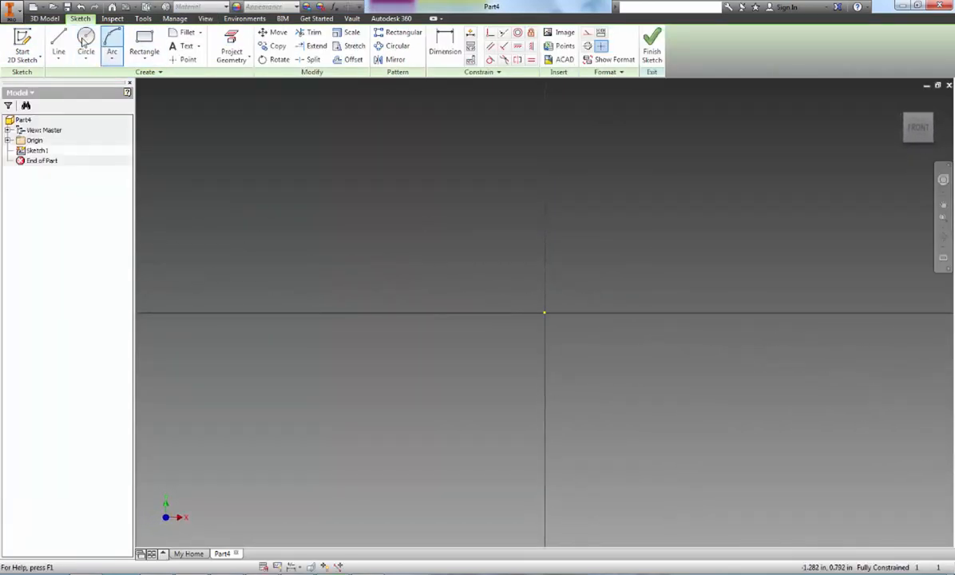
# Step: Sketch the half-profile: vertical shank line topped by a three-point arc for the domed head
pyautogui.click(58, 44)
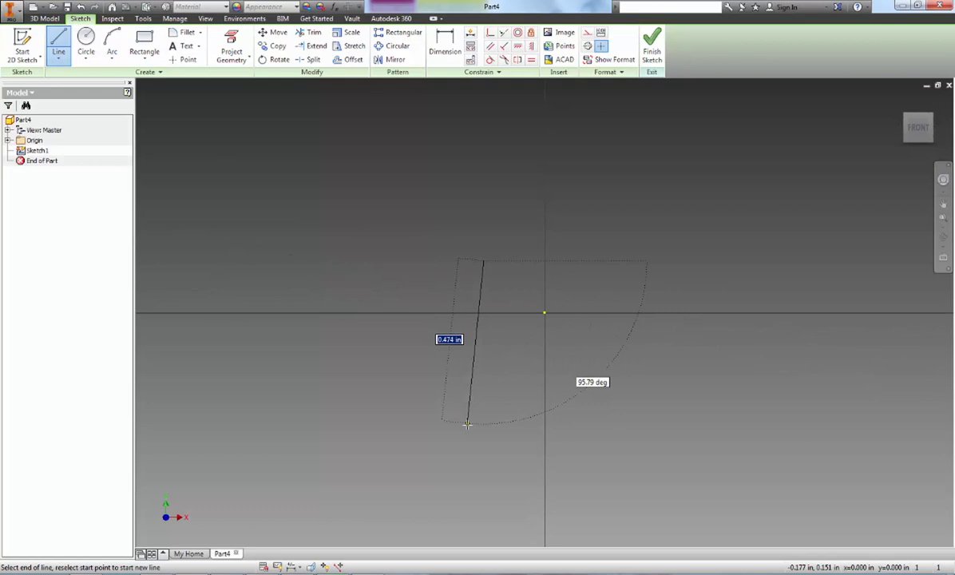
pyautogui.click(467, 423)
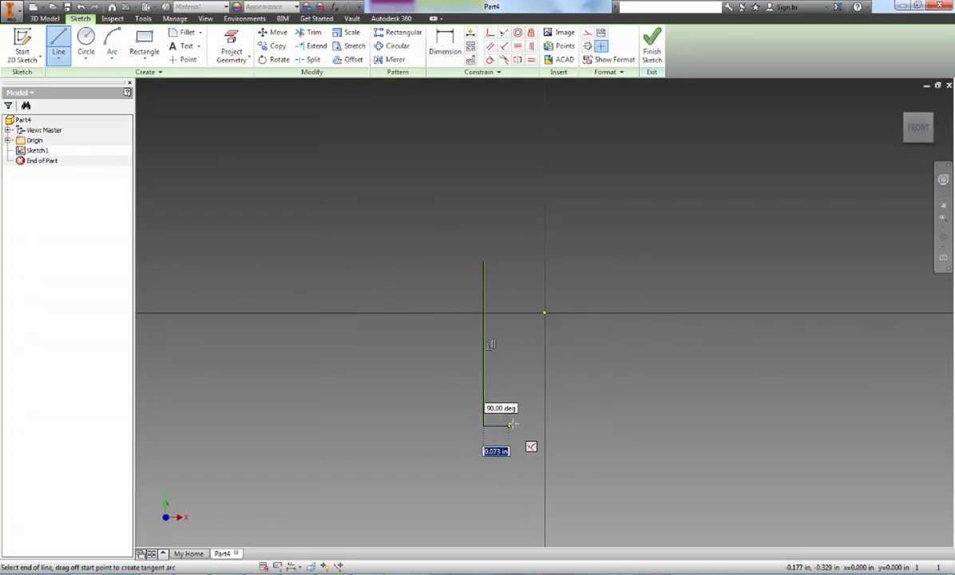
pyautogui.moveTo(524, 313)
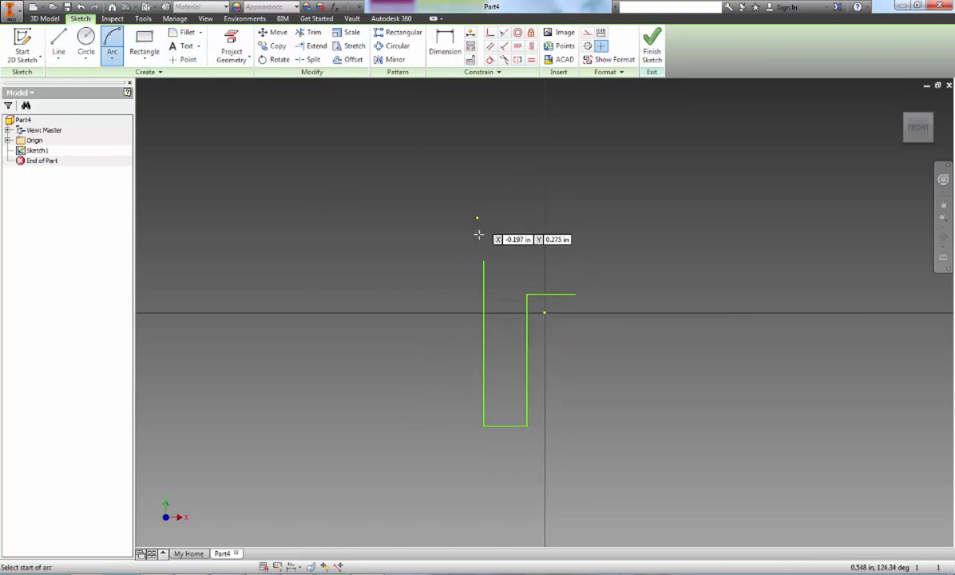
pyautogui.click(486, 264)
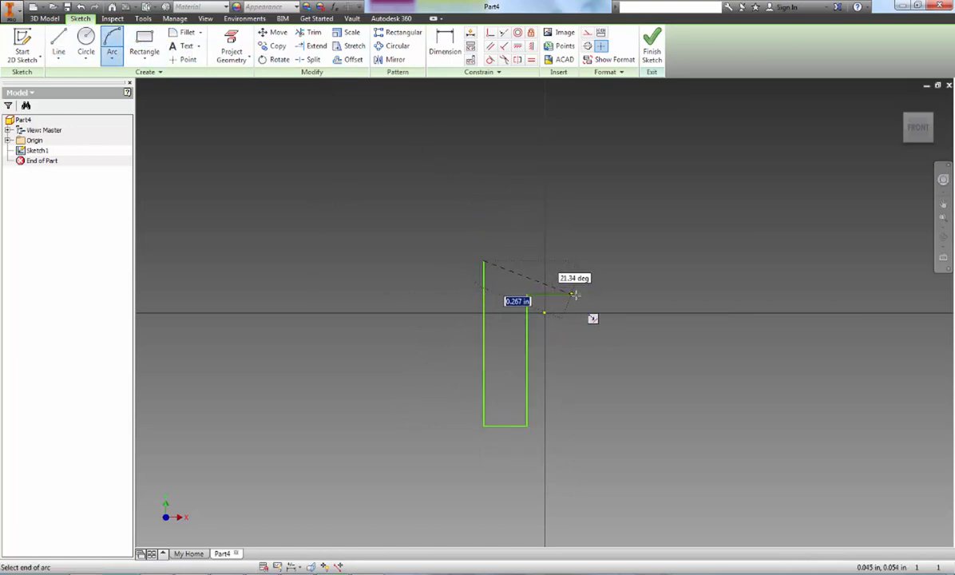
pyautogui.click(547, 311)
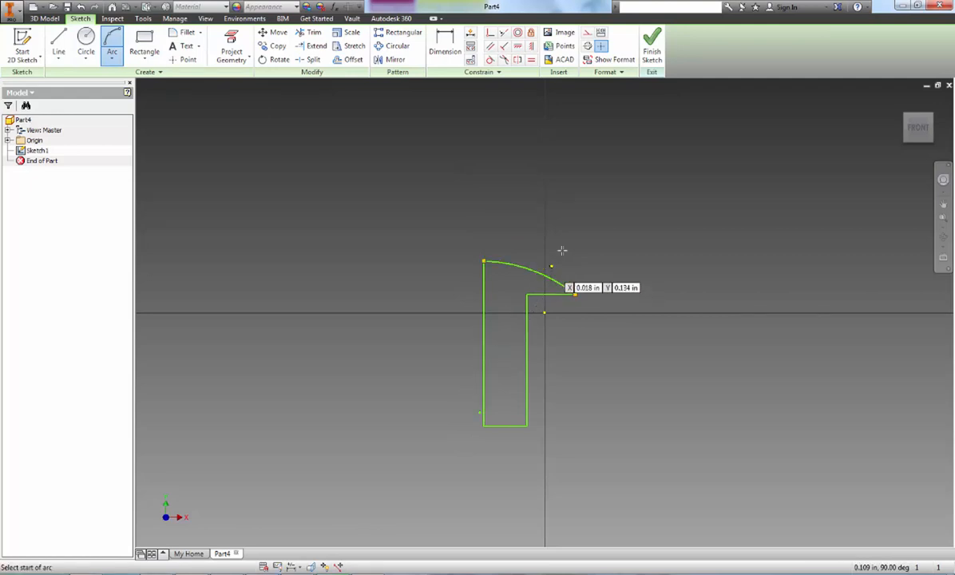
pyautogui.click(575, 291)
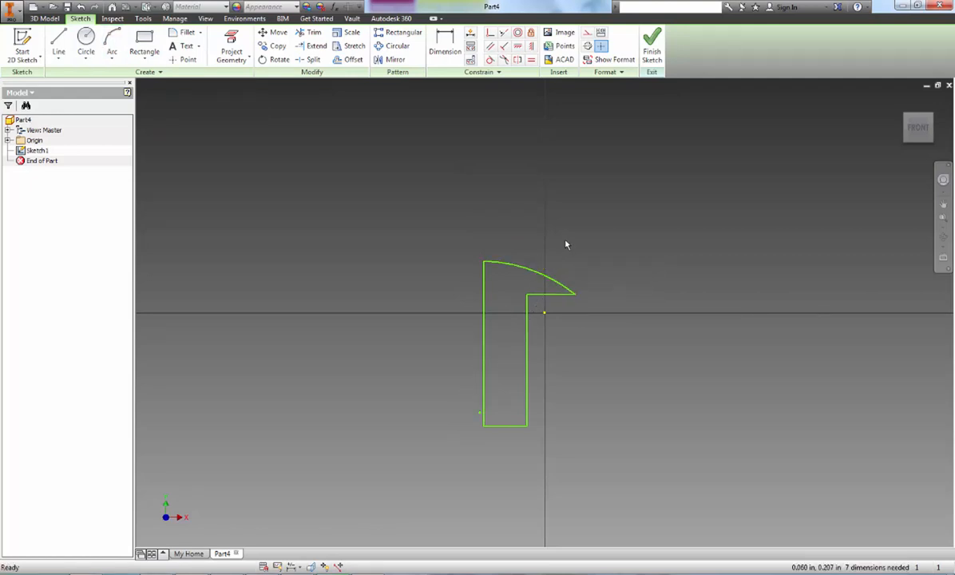
pyautogui.moveTo(492, 472)
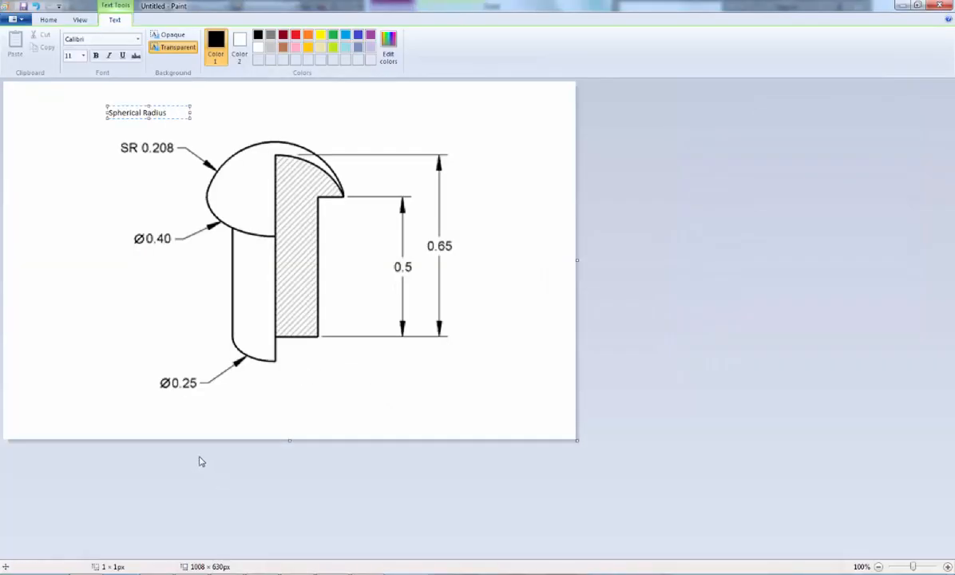
# Step: Trace red lines across the head's underside and down the centre line of the peg drawing
pyautogui.click(48, 19)
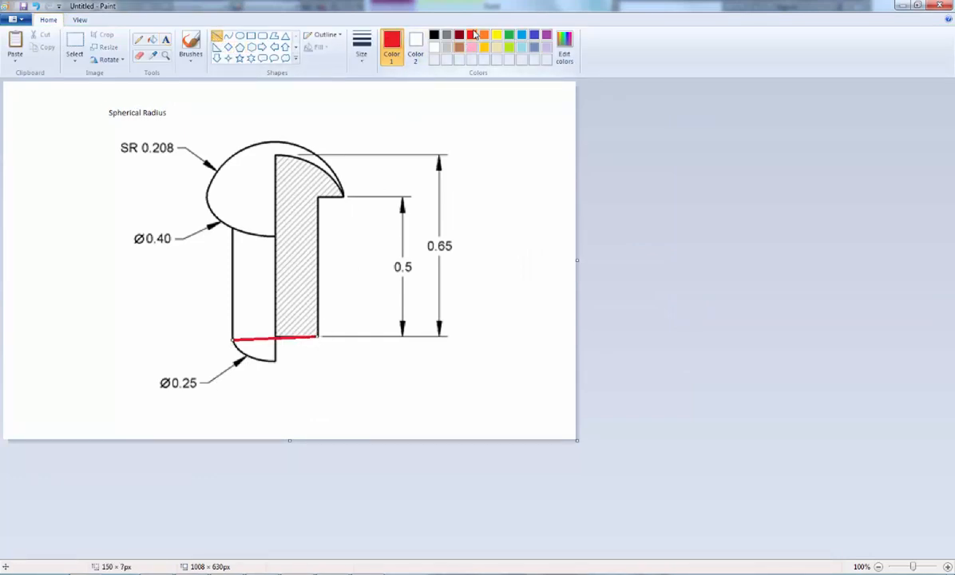
pyautogui.moveTo(204, 198); pyautogui.dragTo(285, 198)
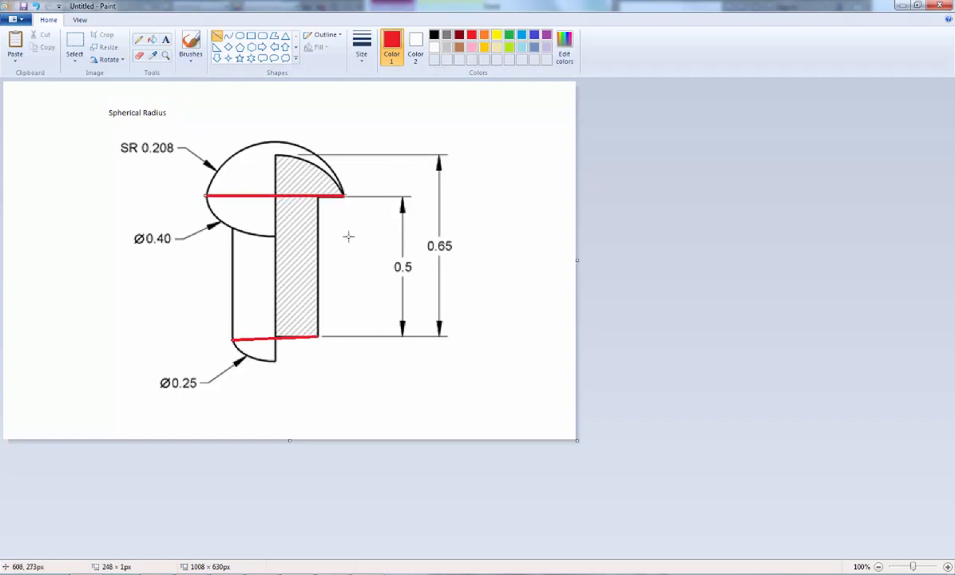
pyautogui.moveTo(275, 339)
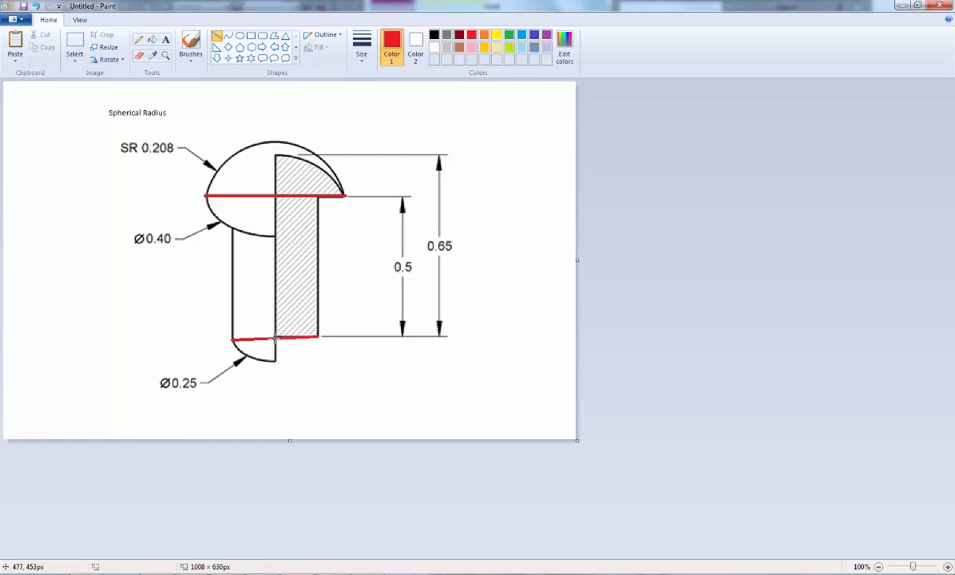
pyautogui.moveTo(275, 191); pyautogui.dragTo(275, 339)
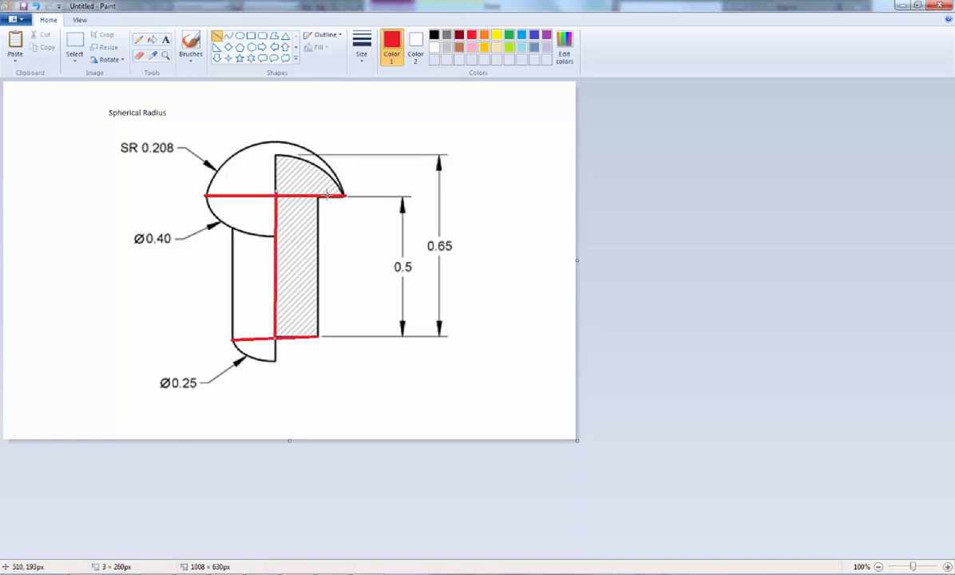
pyautogui.moveTo(345, 269)
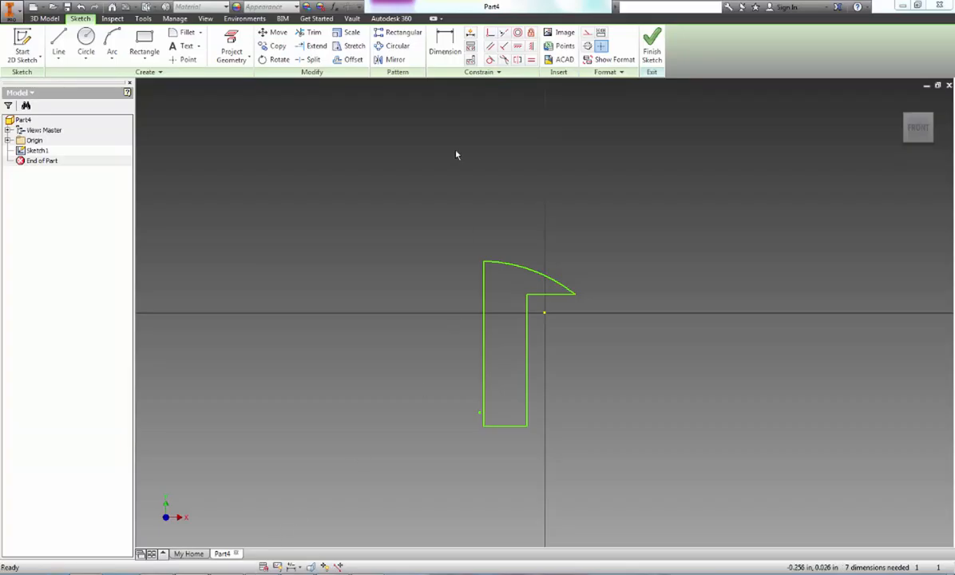
# Step: Dimension the shank's bottom edge to 0.125 width
pyautogui.click(444, 45)
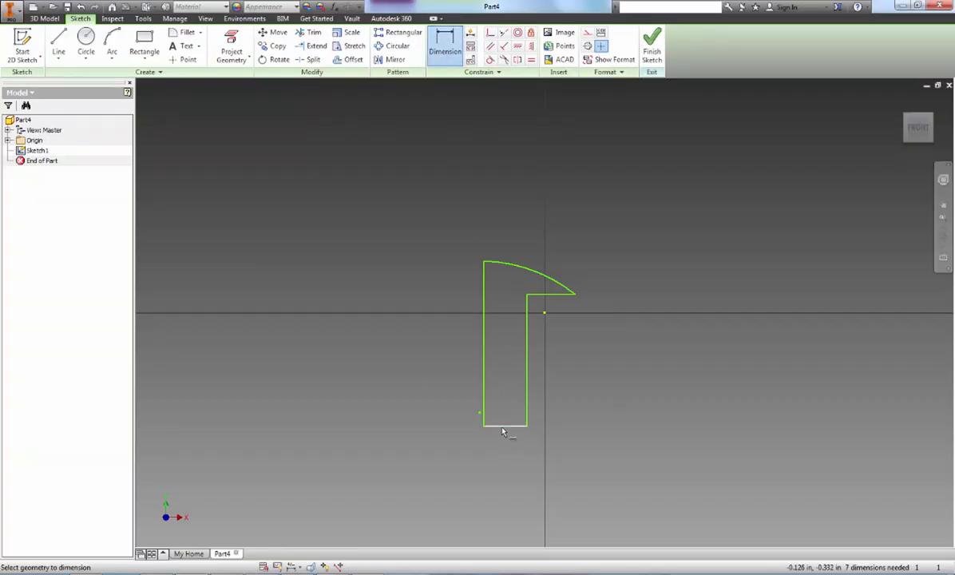
pyautogui.click(503, 416)
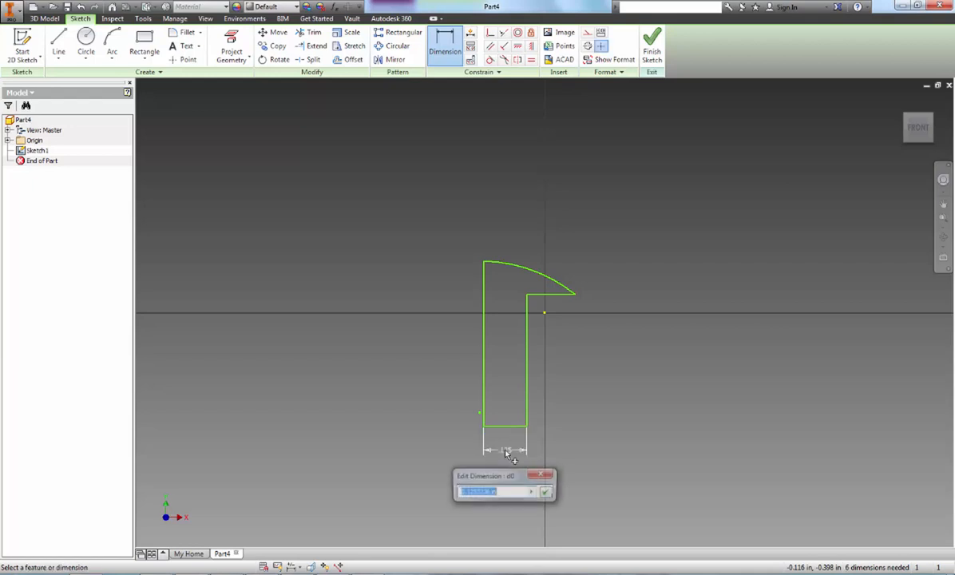
pyautogui.write('.125')
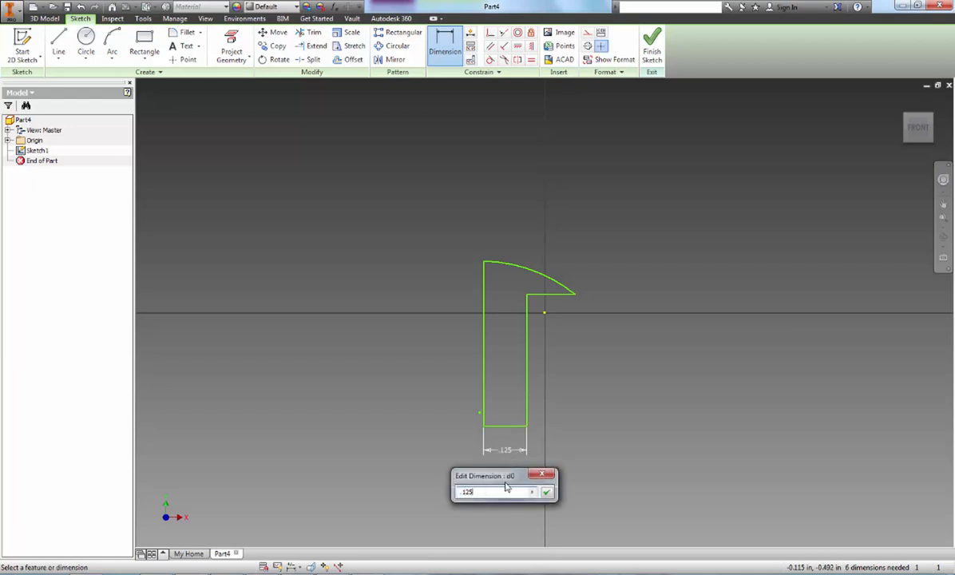
pyautogui.click(546, 492)
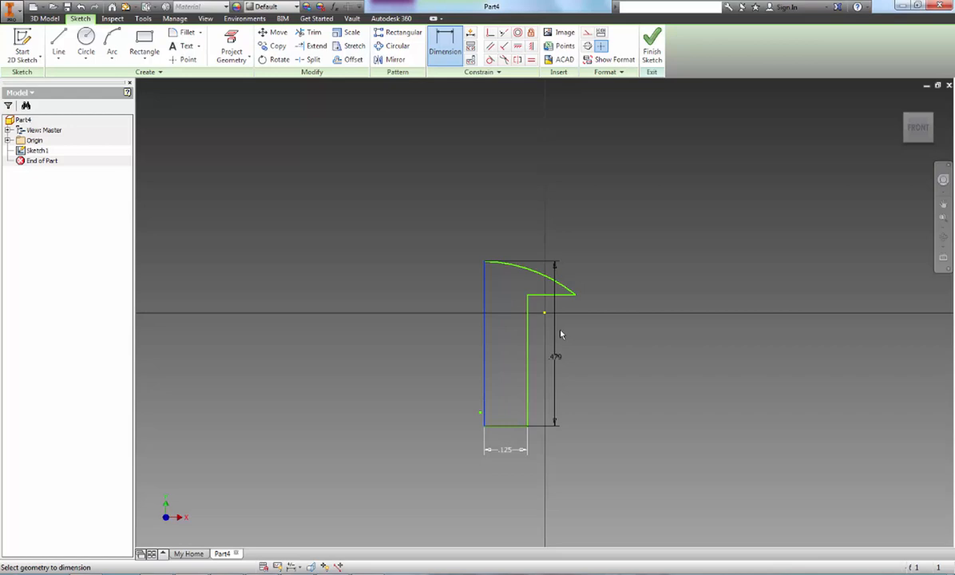
# Step: Add the overall head width dimension across the bottom span
pyautogui.click(528, 478)
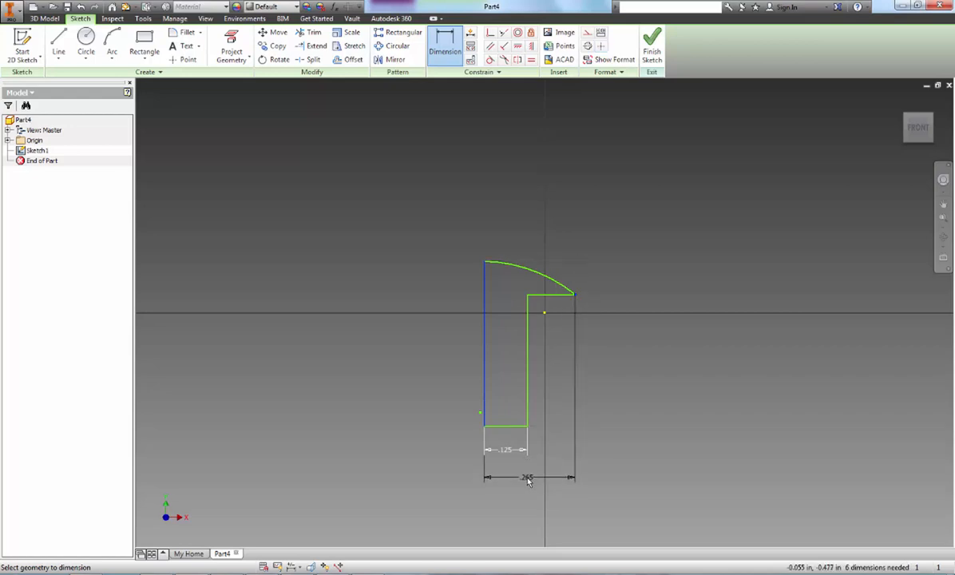
pyautogui.click(527, 477)
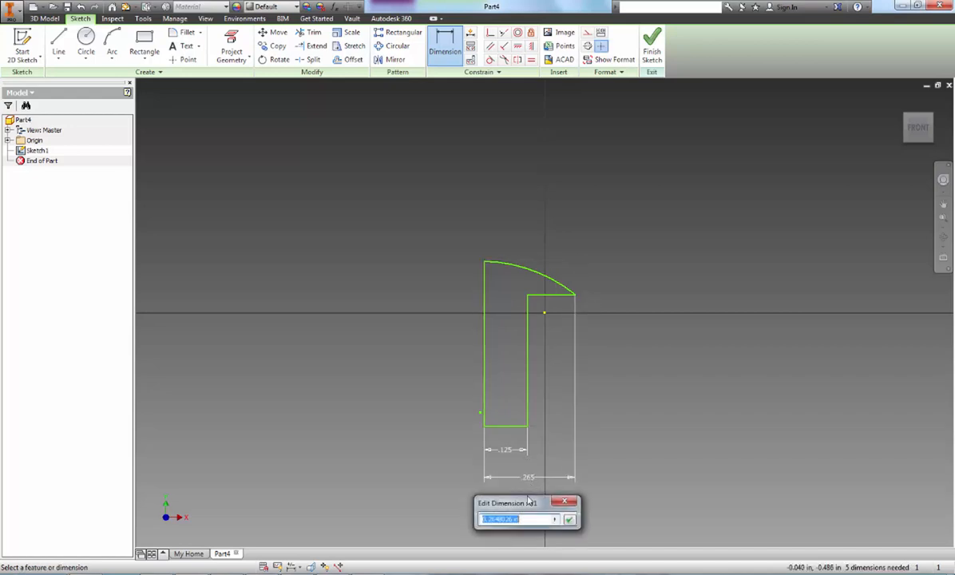
pyautogui.click(568, 521)
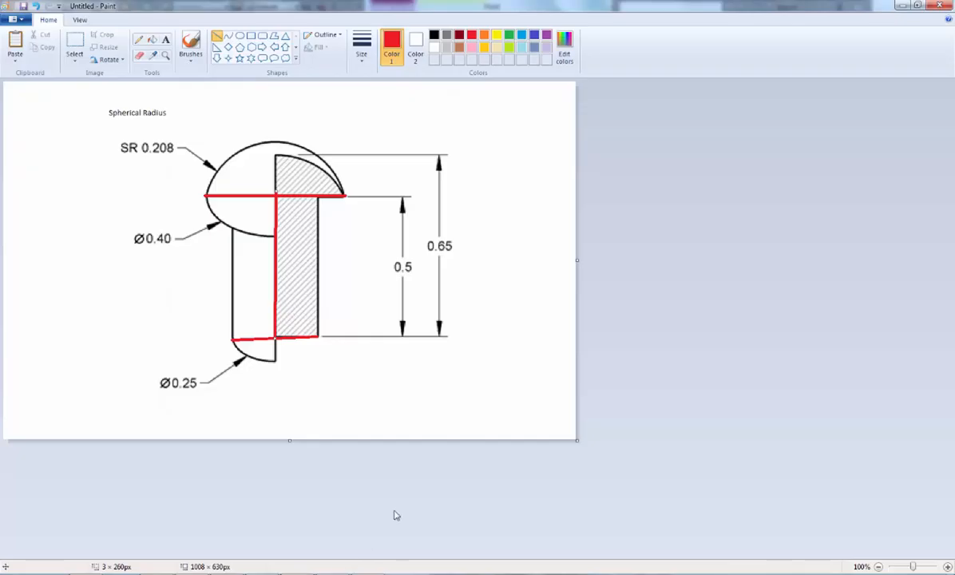
pyautogui.moveTo(453, 327)
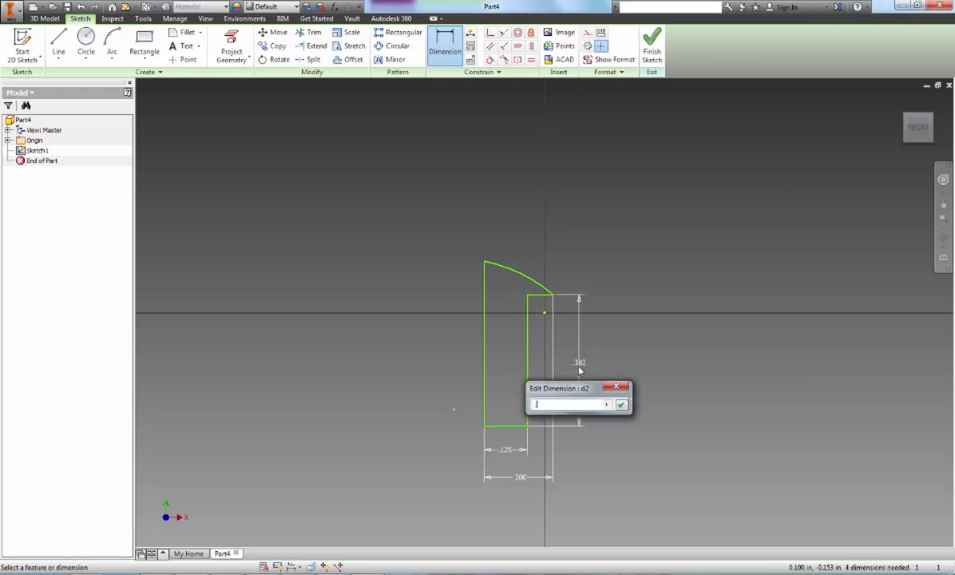
# Step: Dimension 0.500 shank length, 0.650 overall height and 0.208 head arc radius
pyautogui.click(621, 404)
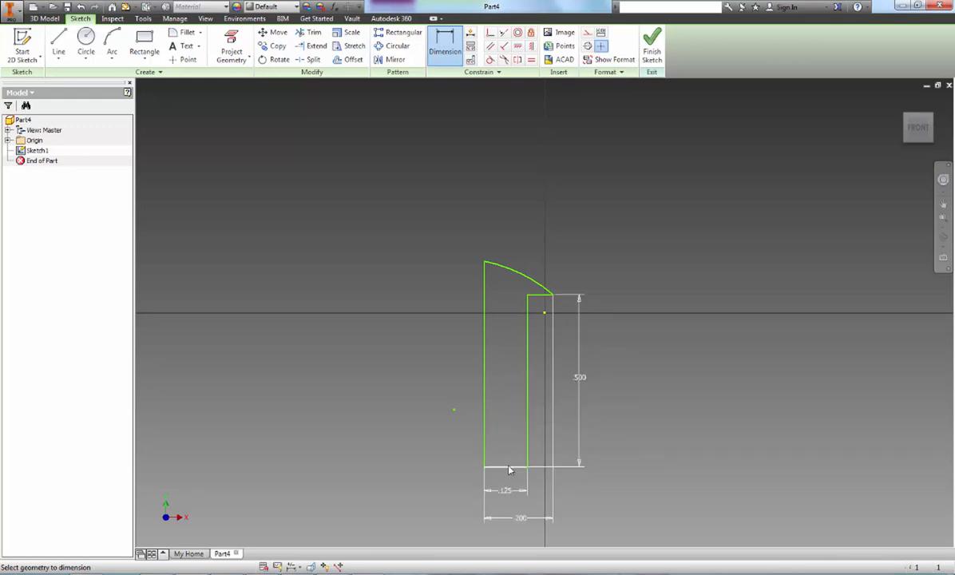
pyautogui.click(507, 467)
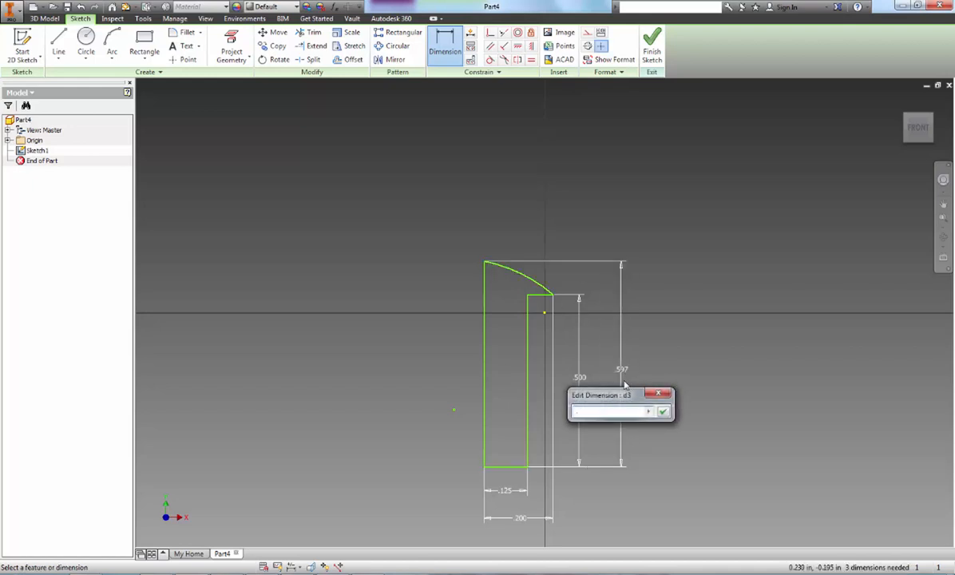
pyautogui.click(663, 410)
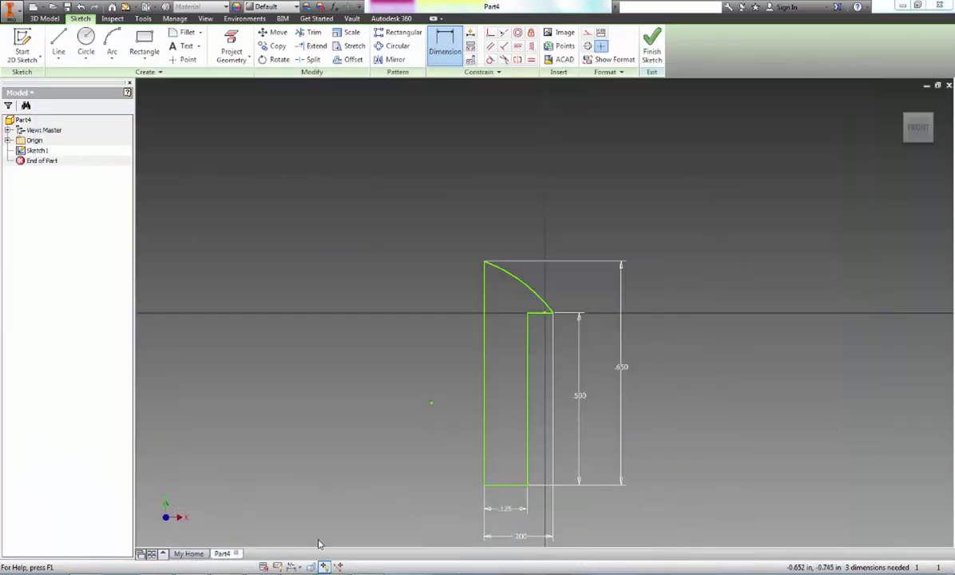
pyautogui.click(543, 285)
pyautogui.write('.2')
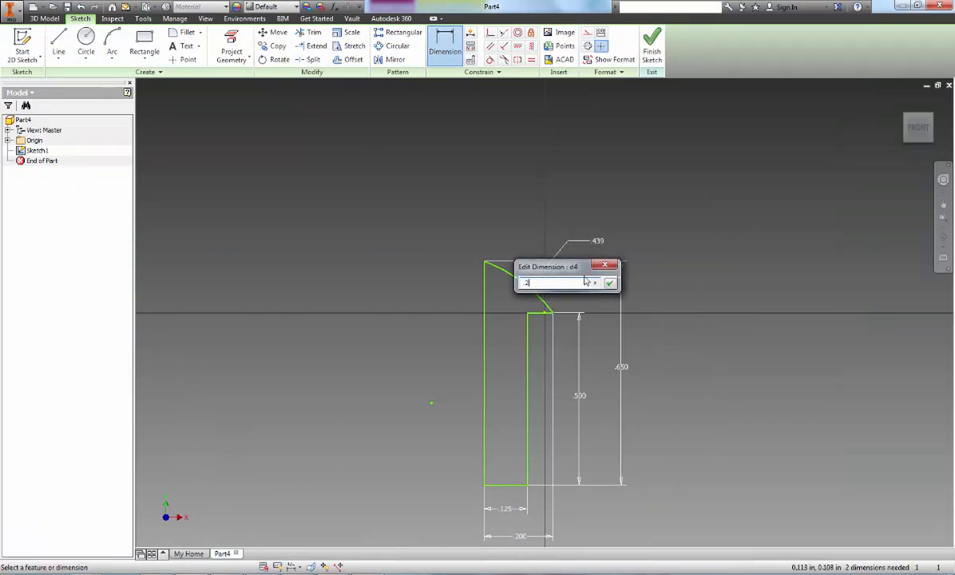
pyautogui.click(611, 283)
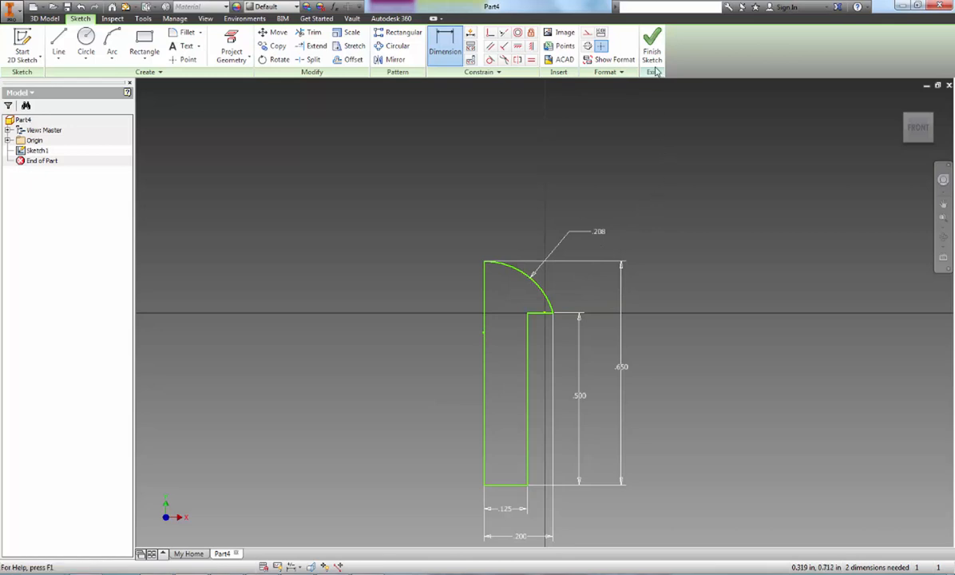
# Step: Finish the sketch and revolve the profile about its axis into the solid peg
pyautogui.click(652, 45)
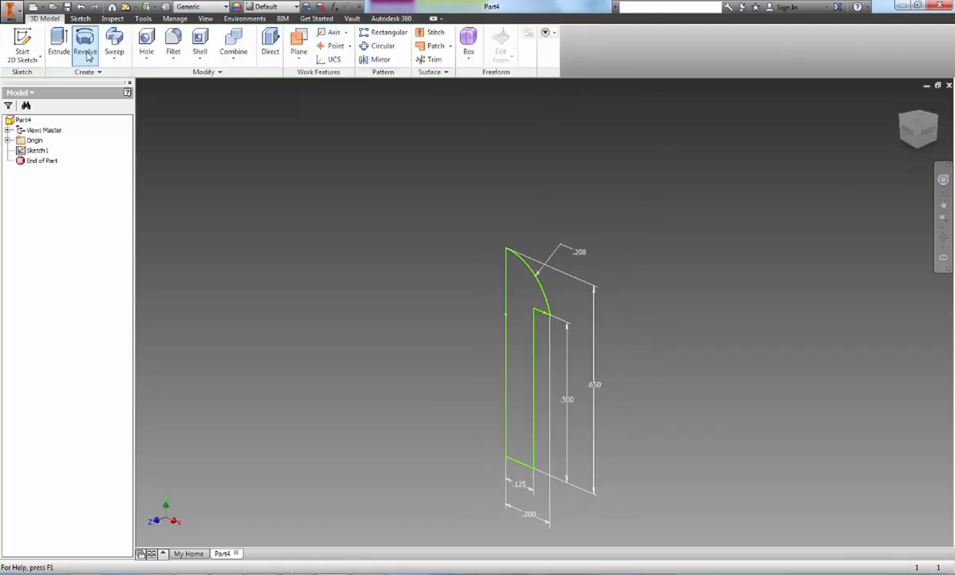
pyautogui.click(84, 41)
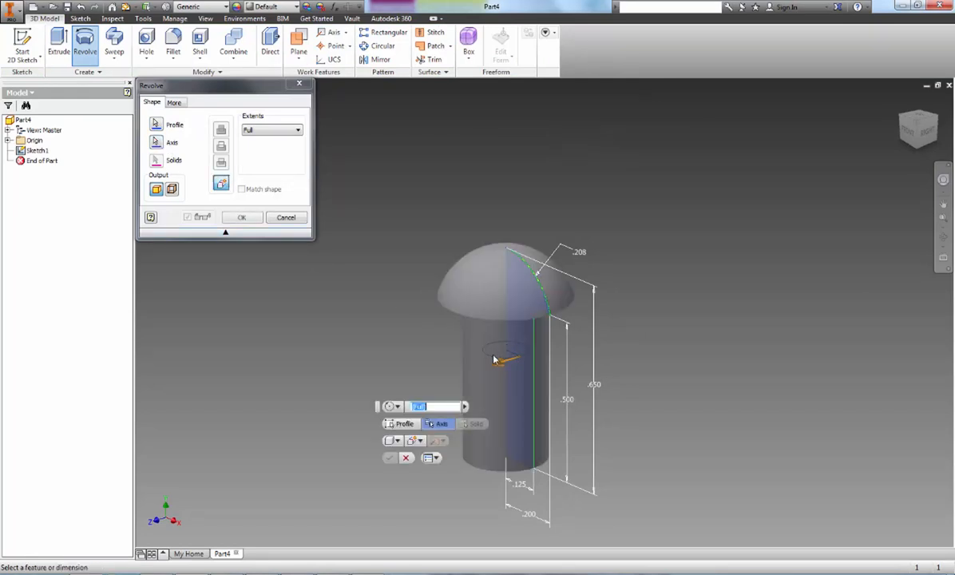
pyautogui.click(241, 217)
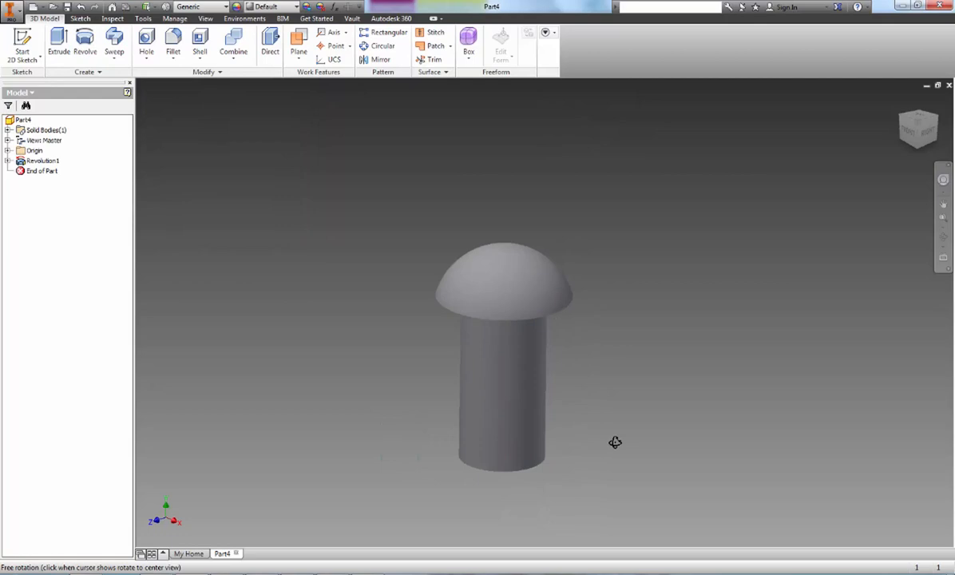